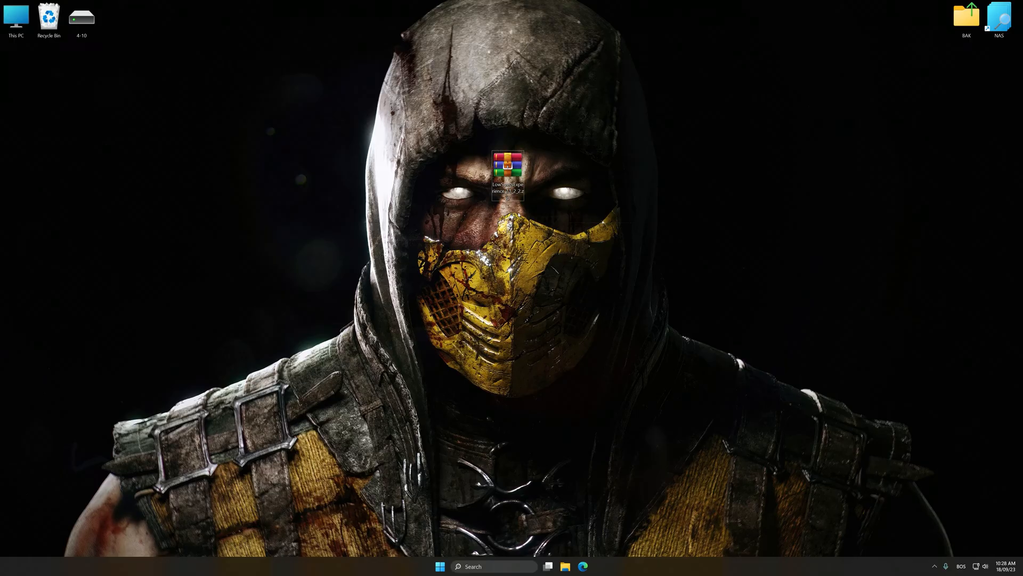
Extract the Low Specs Experience archive onto the desktop and launch its installer.
right_click(508, 164)
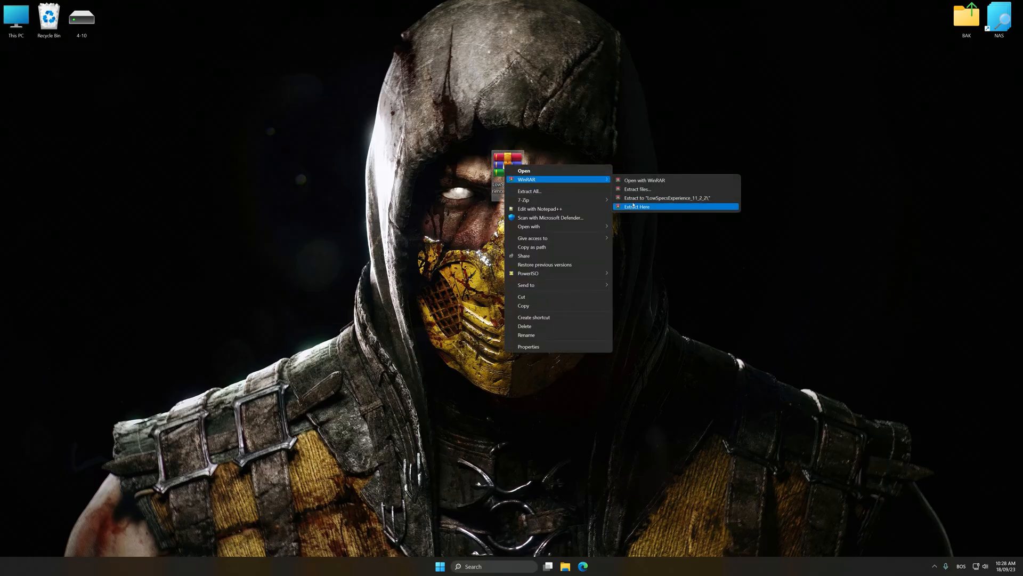
click(637, 206)
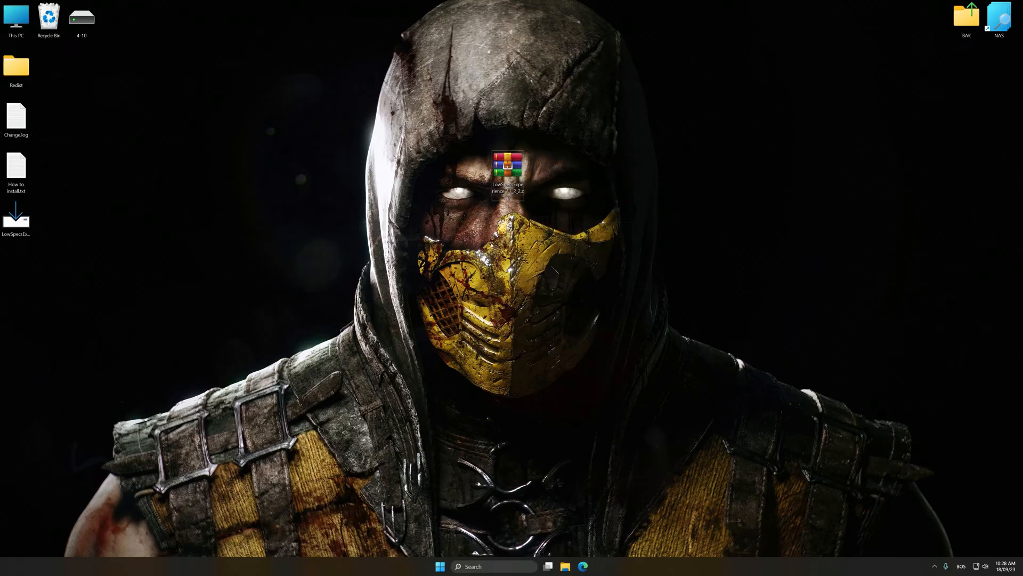
double_click(507, 166)
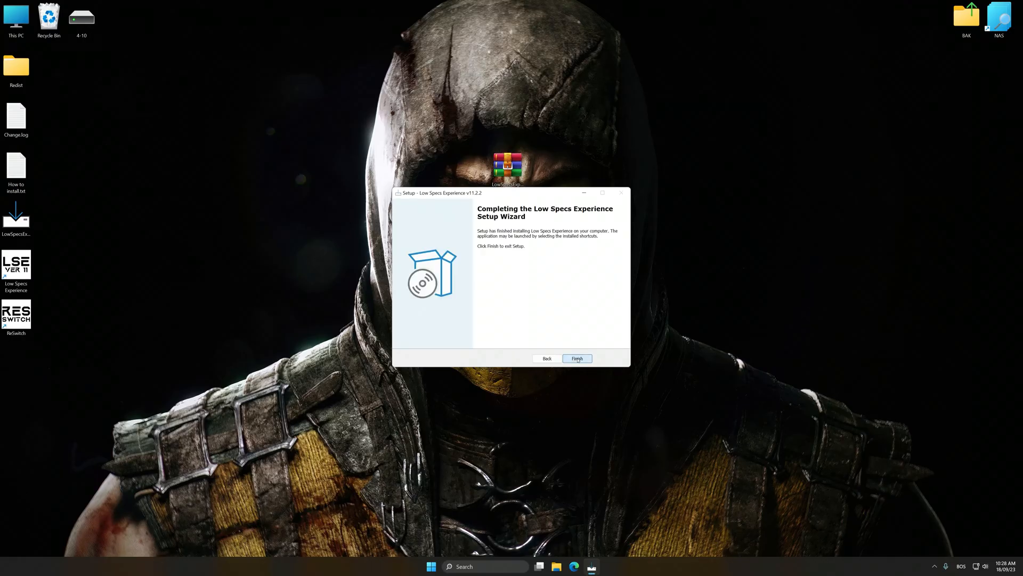
Finish setup to launch the app, then go to the Optimization Catalog.
click(576, 358)
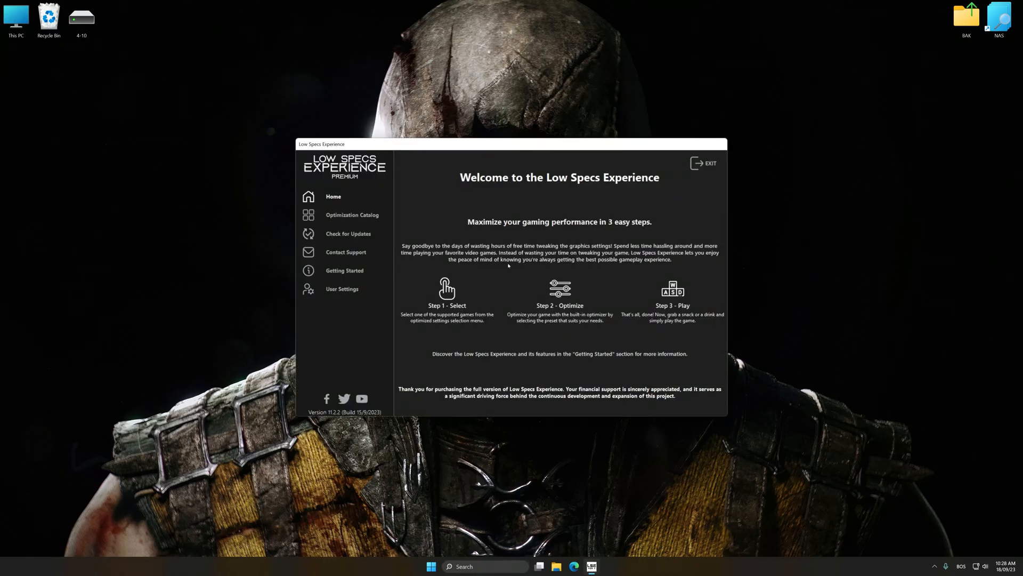
click(351, 214)
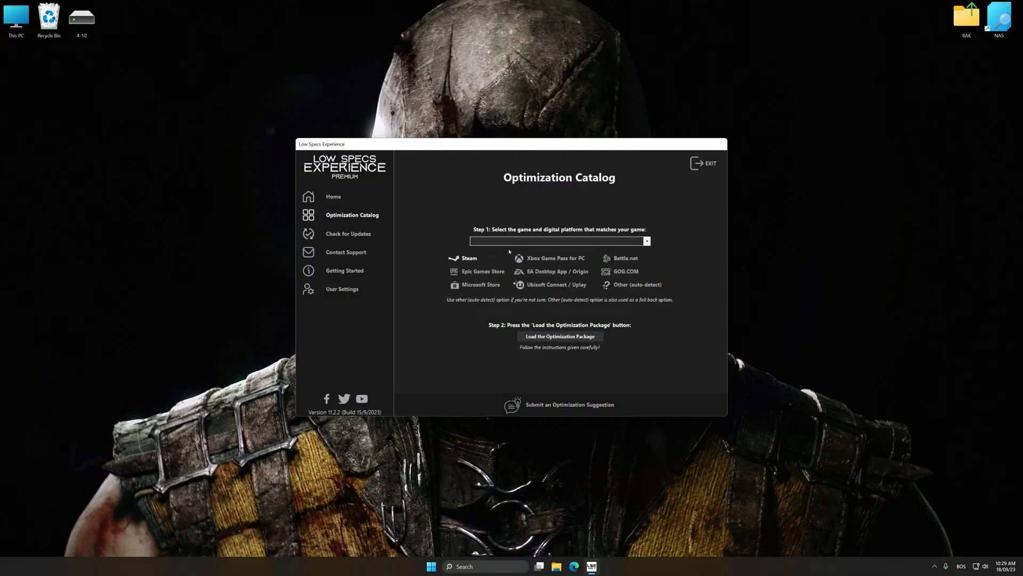
Choose Mortal Kombat XL from the supported games list.
click(645, 241)
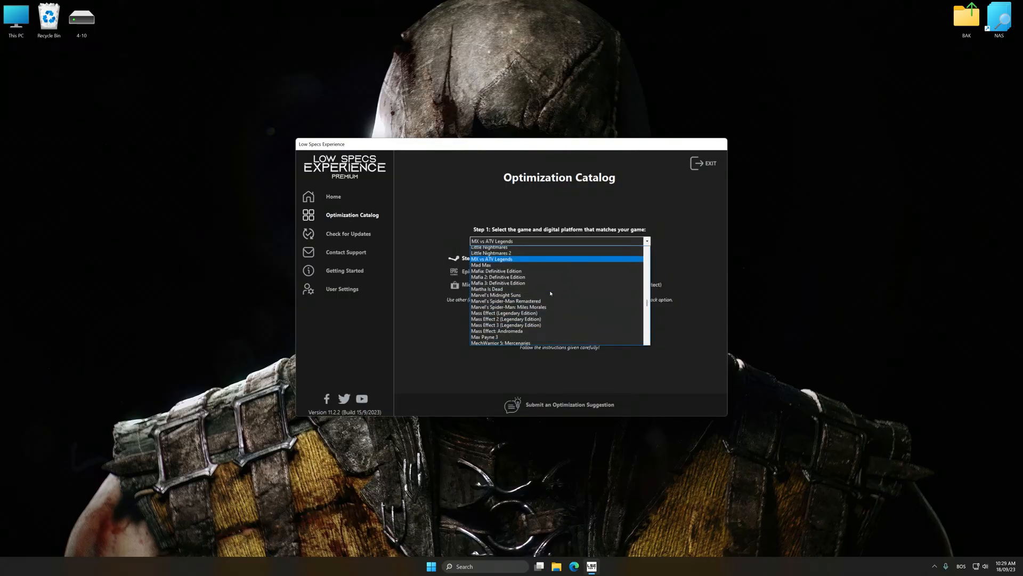
scroll(down, 3)
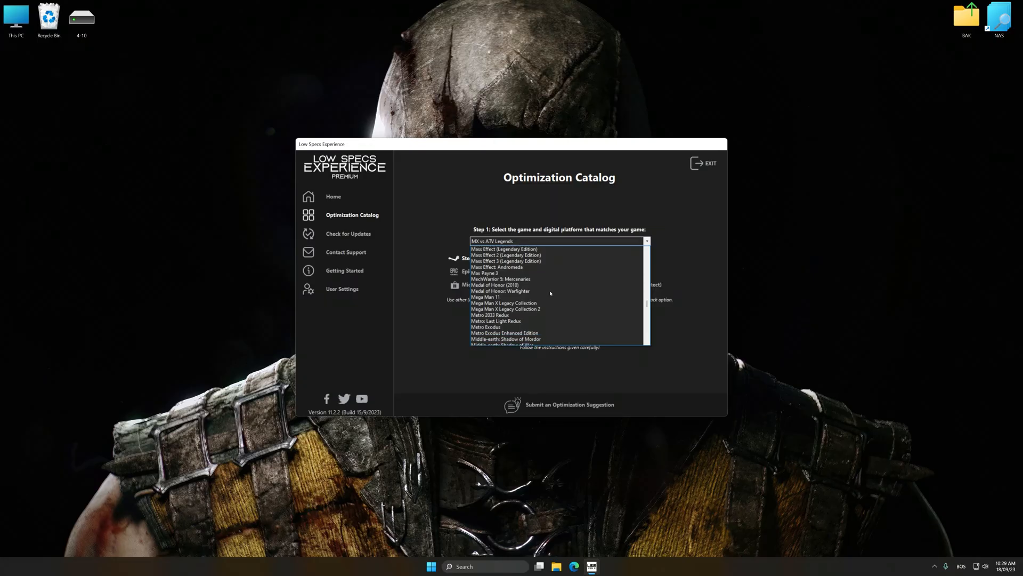
scroll(down, 3)
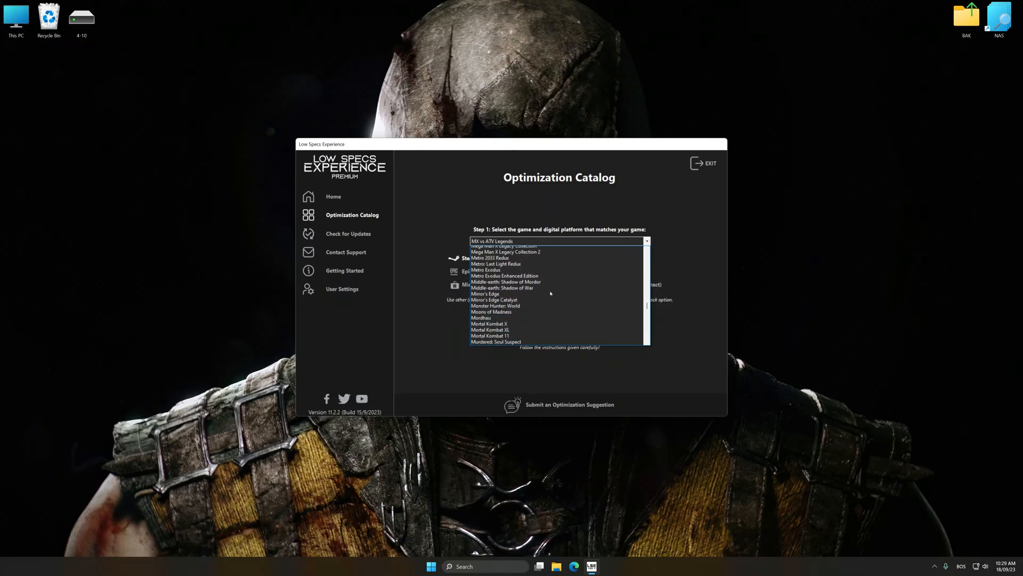
click(490, 329)
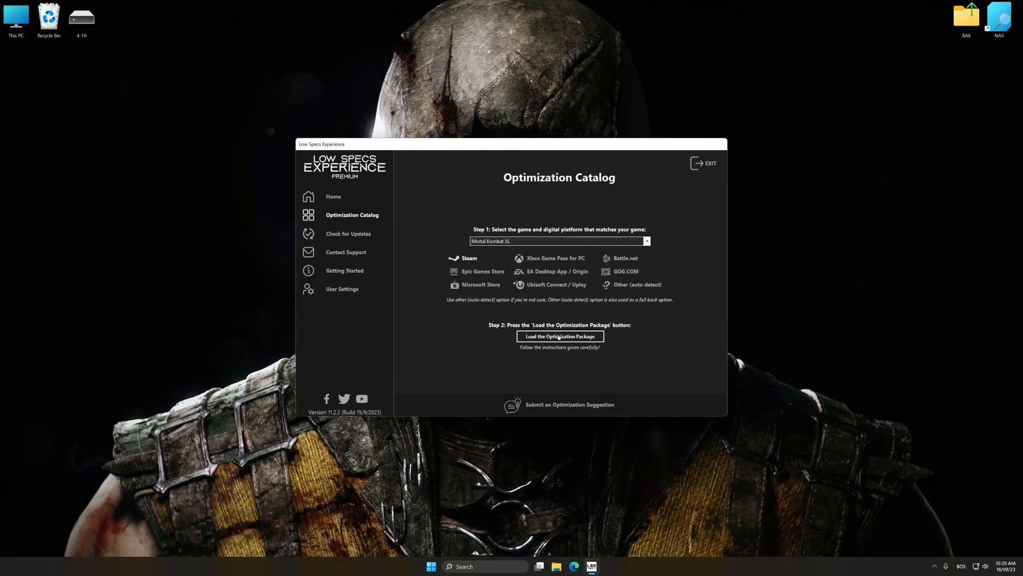
Load Mortal Kombat XL's optimization package and go to its Optimized Settings presets.
click(560, 335)
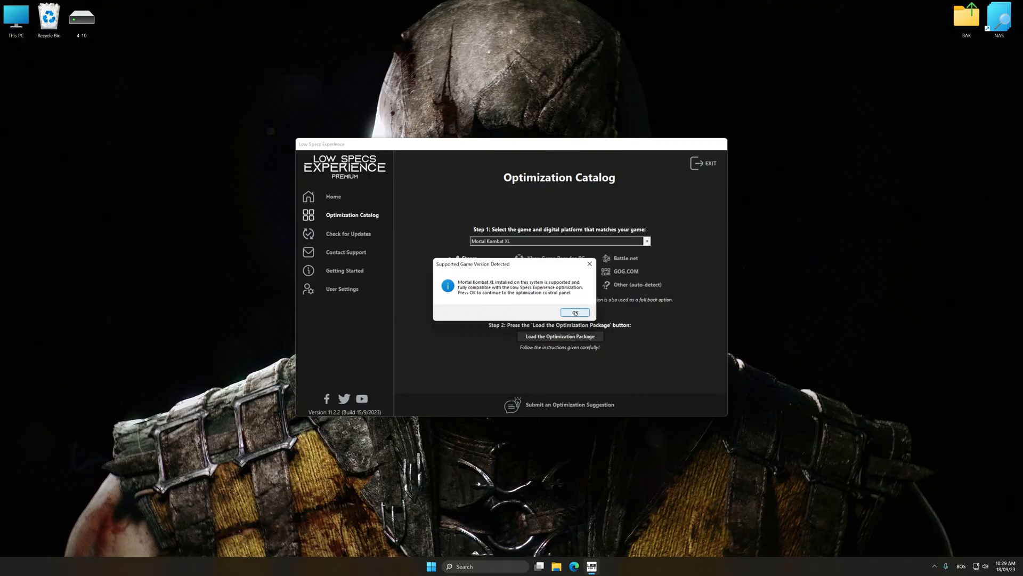
click(574, 312)
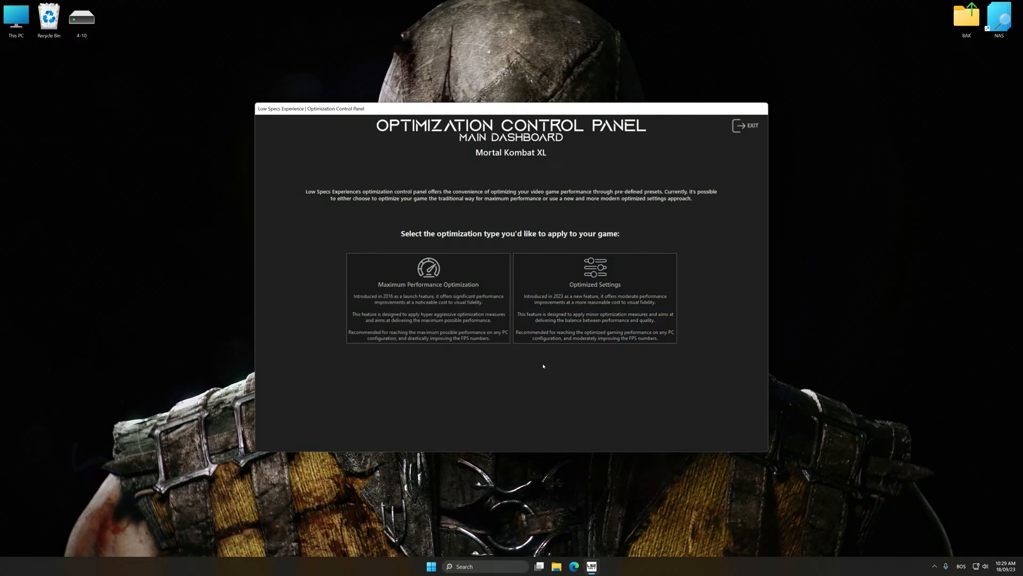
click(595, 298)
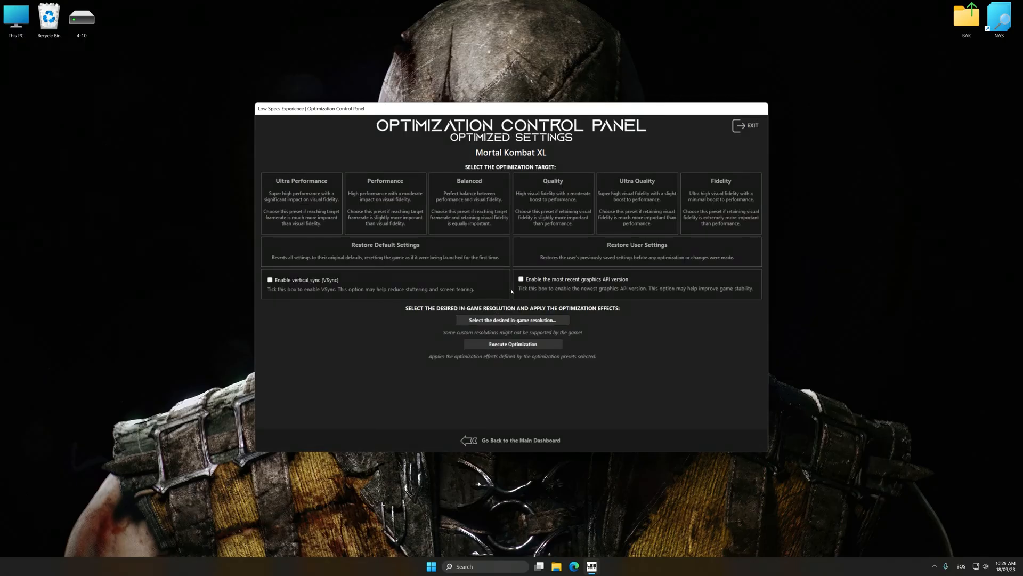
Apply the Balanced preset at 1920 x 1080 resolution and execute the optimization.
click(469, 200)
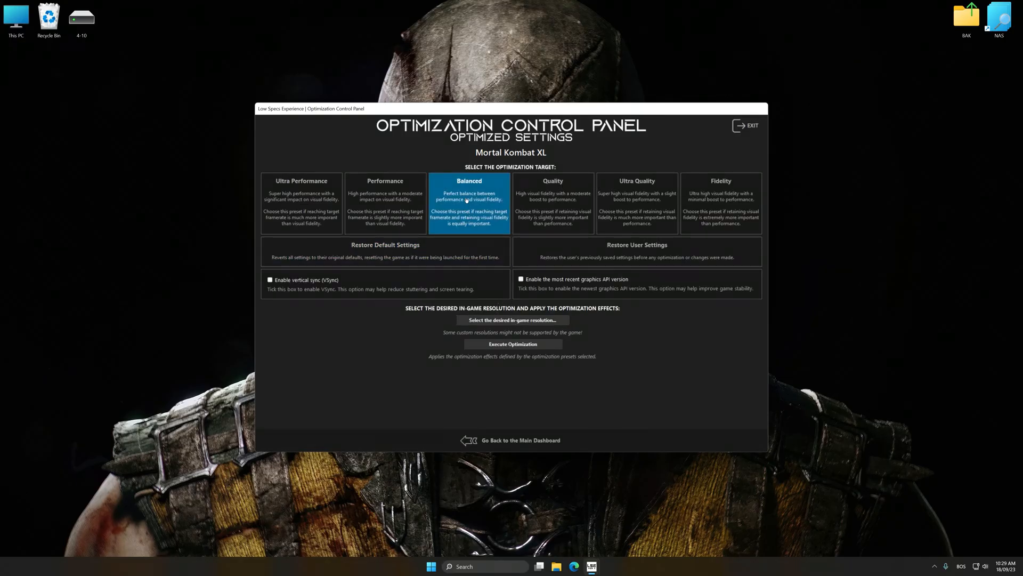
click(512, 320)
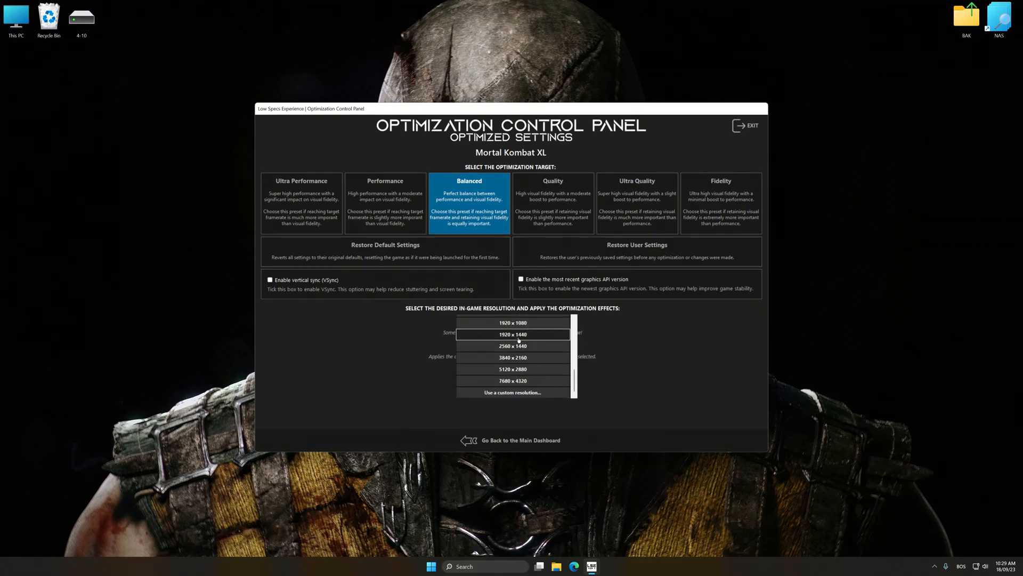
click(513, 322)
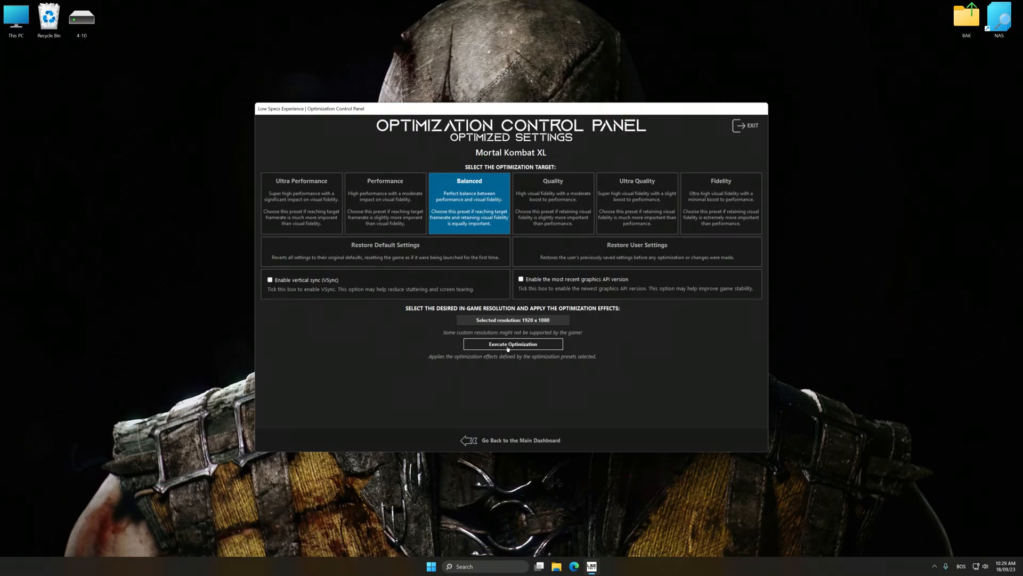
click(513, 344)
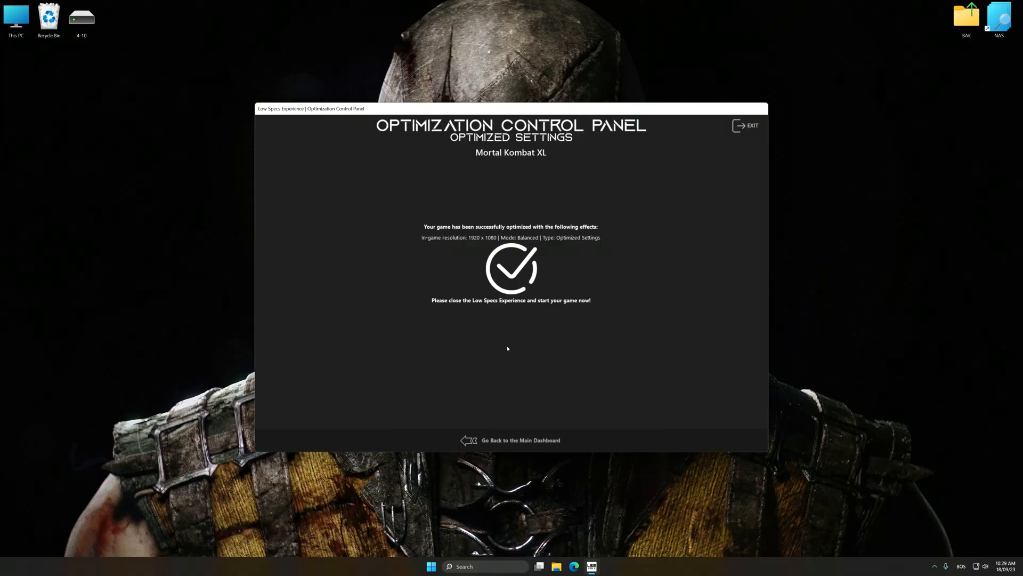
Return to the dashboard and restore Mortal Kombat XL's backed-up user settings, confirming with OK.
click(520, 441)
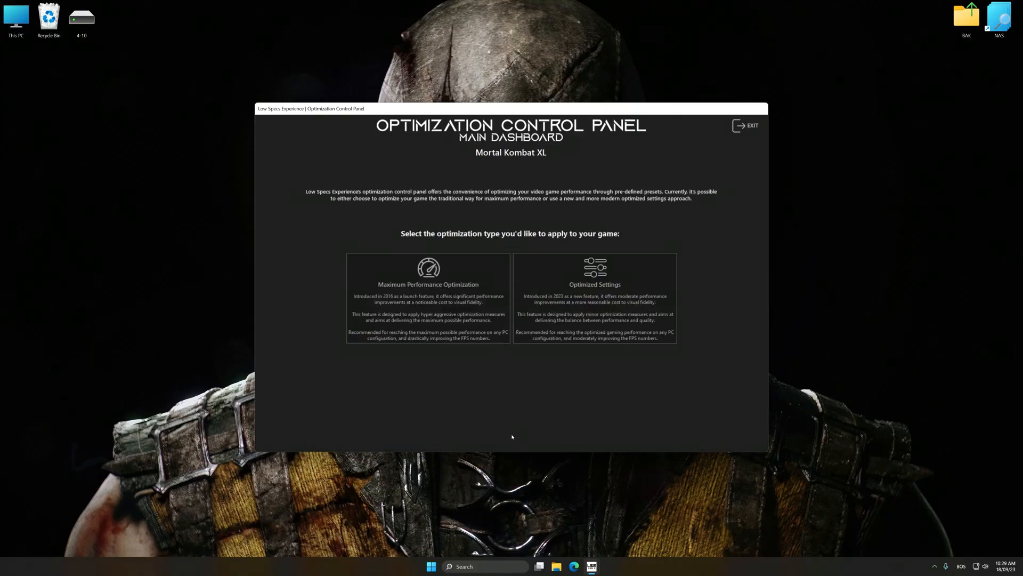
click(595, 284)
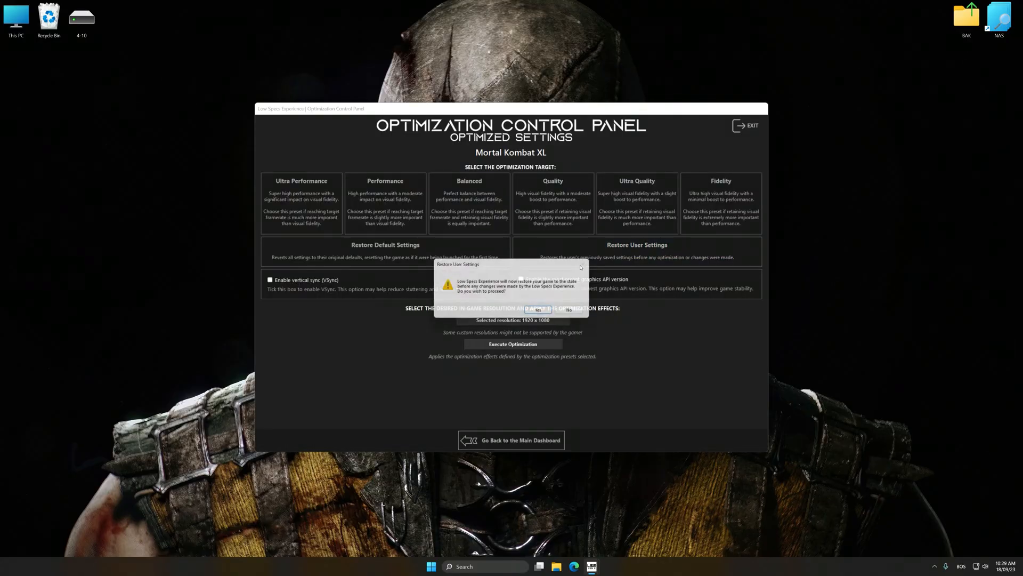
click(537, 309)
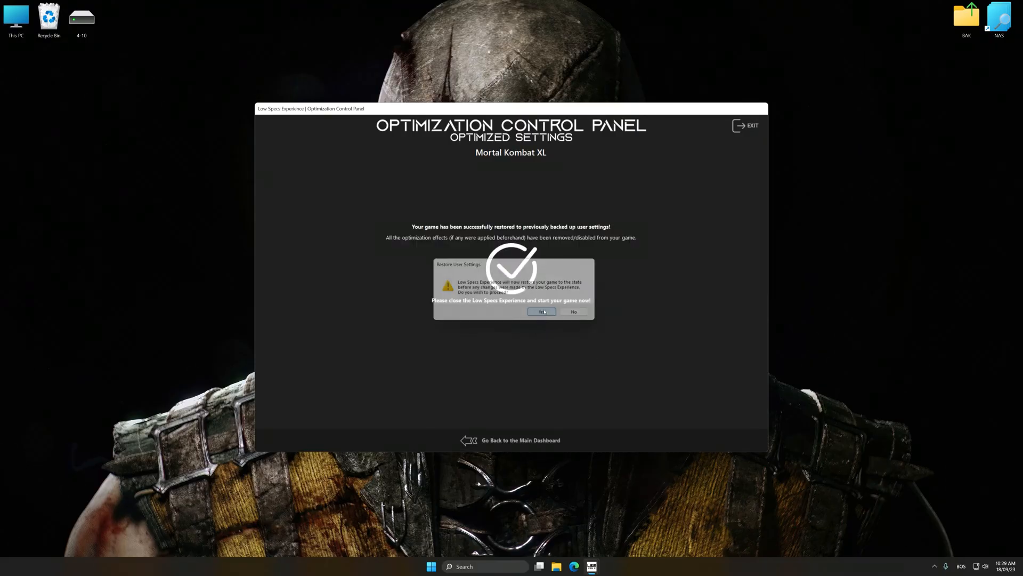
click(541, 311)
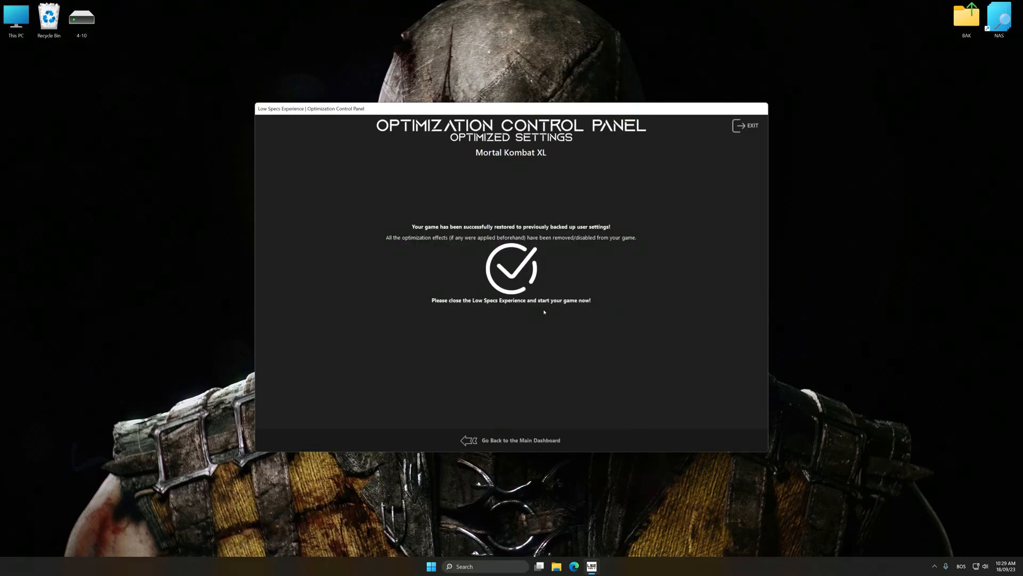